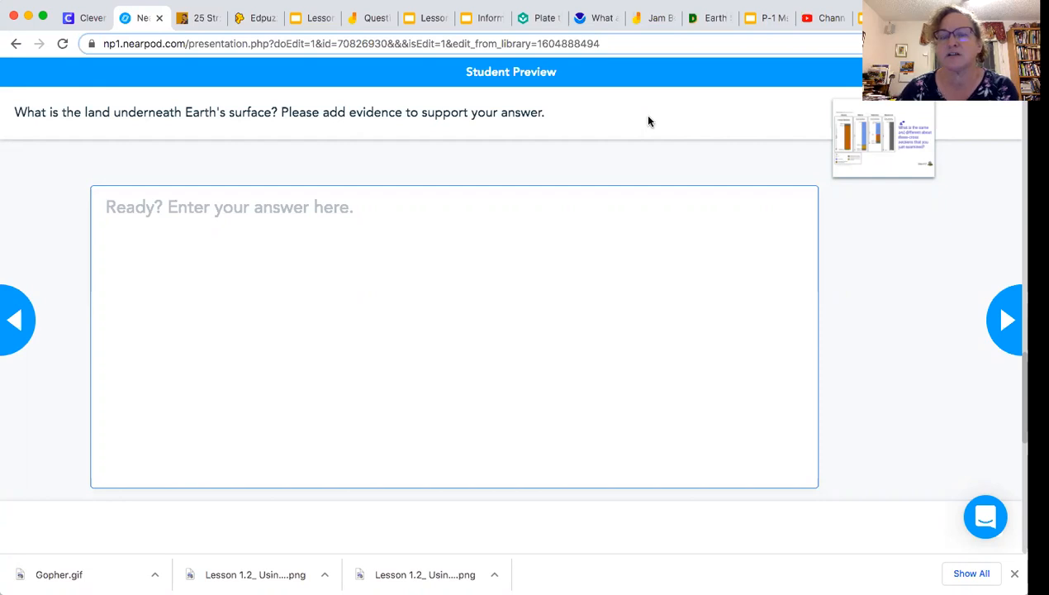
pyautogui.moveTo(902, 155)
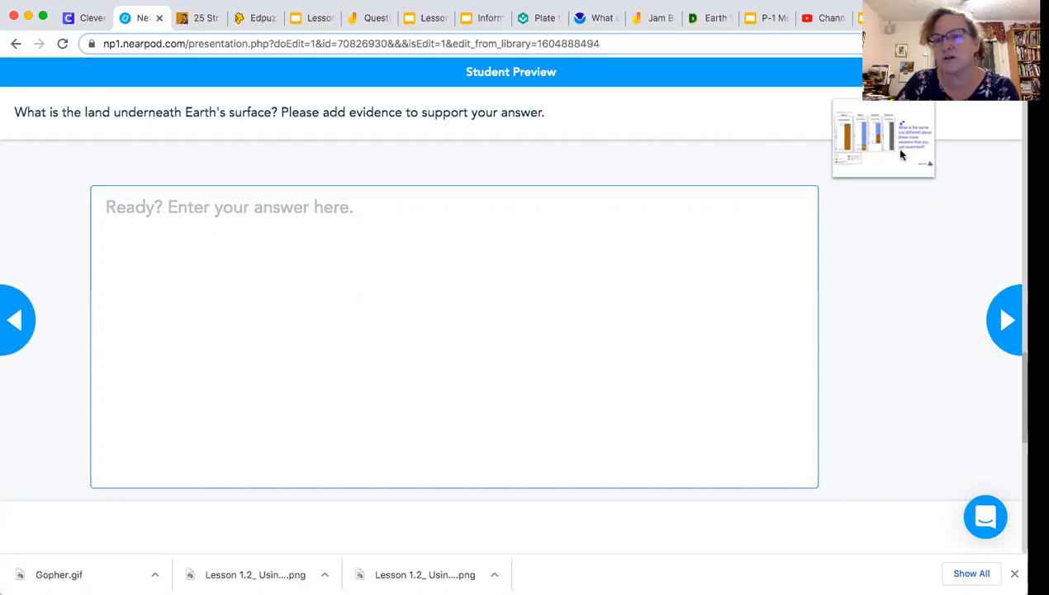
# Step: Enlarge the question's cross-section image comparing Arizona, Mexico, Antarctica and Mauna Loa
pyautogui.click(883, 137)
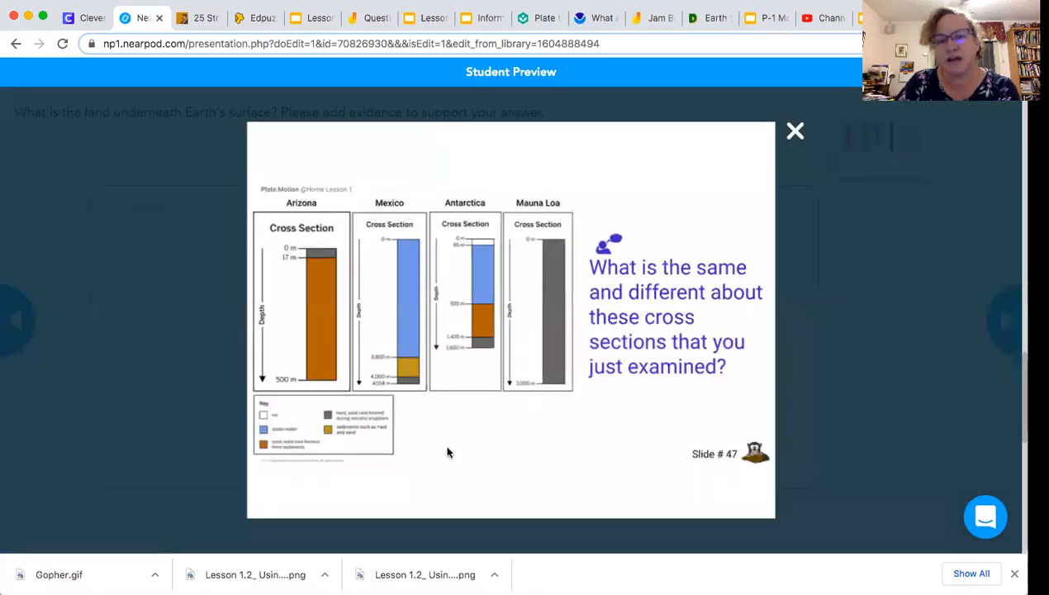
pyautogui.moveTo(413, 404)
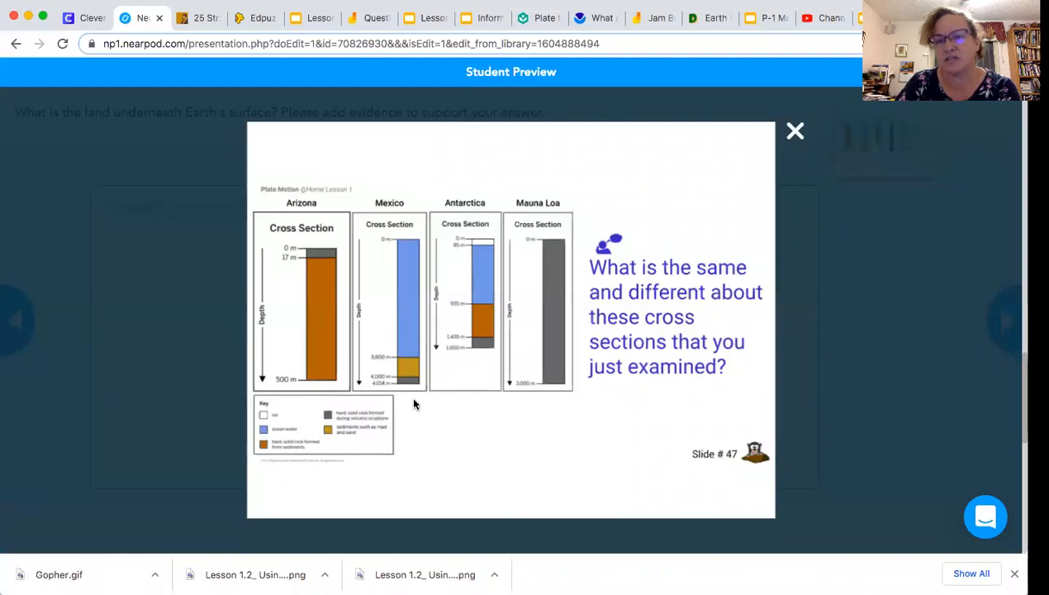
pyautogui.moveTo(533, 405)
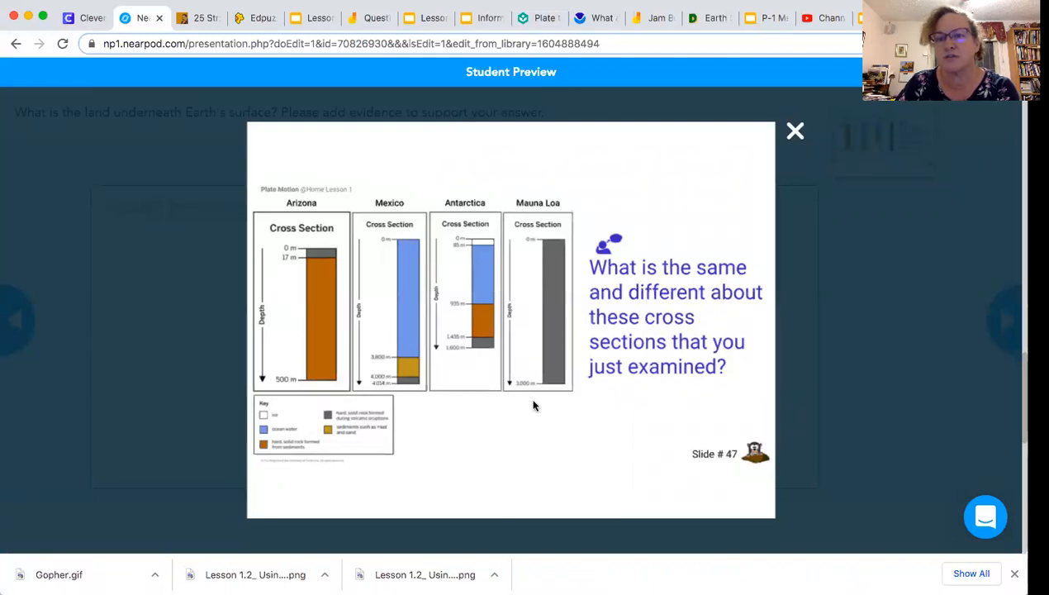
pyautogui.moveTo(700, 245)
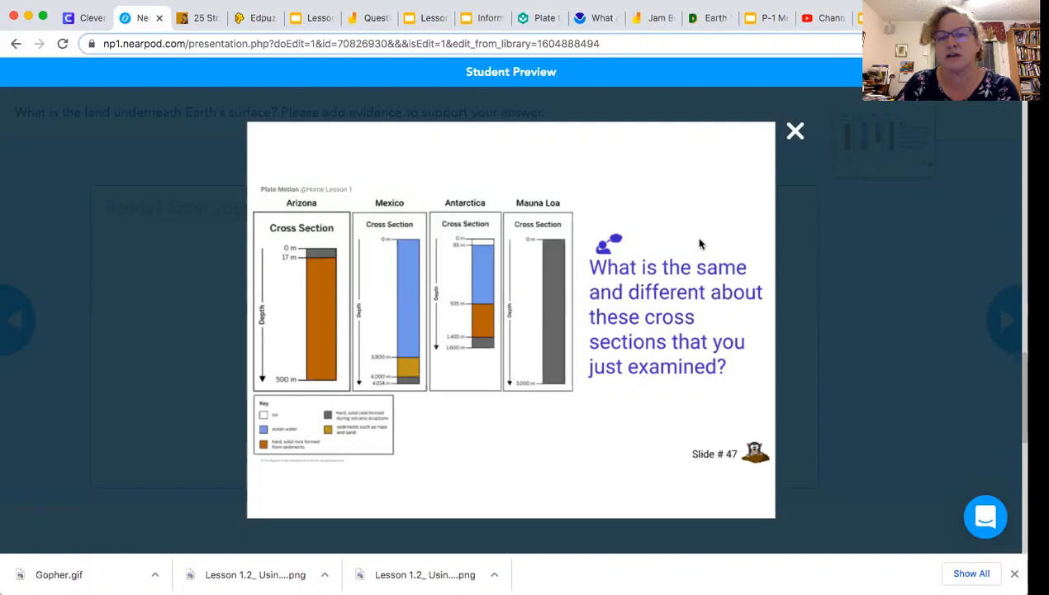
pyautogui.moveTo(795, 132)
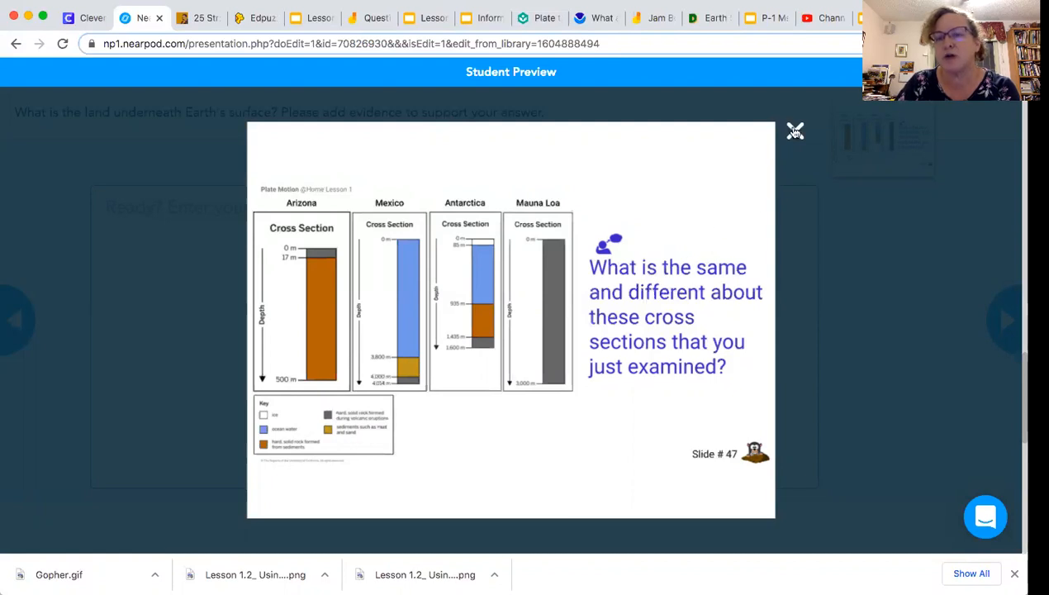
# Step: Close the enlarged image to return to the subsurface question and its empty answer box
pyautogui.click(793, 130)
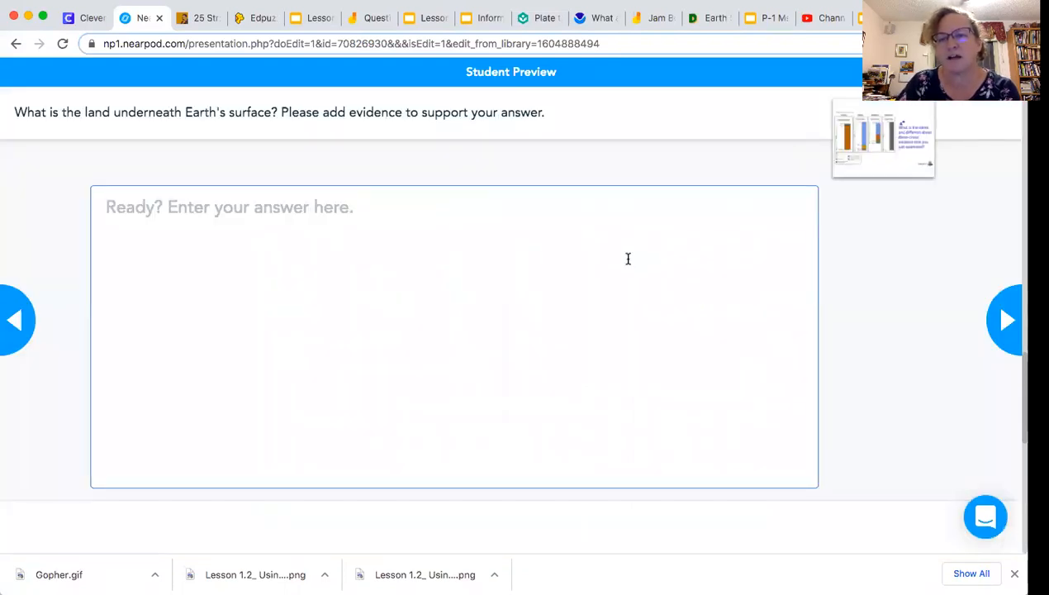
pyautogui.moveTo(741, 261)
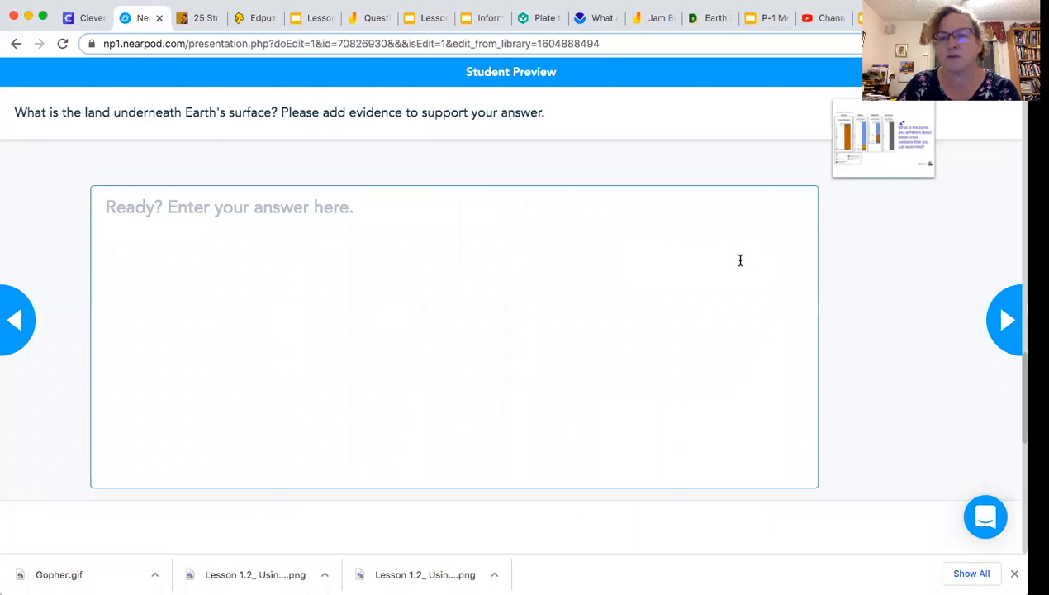
pyautogui.moveTo(694, 263)
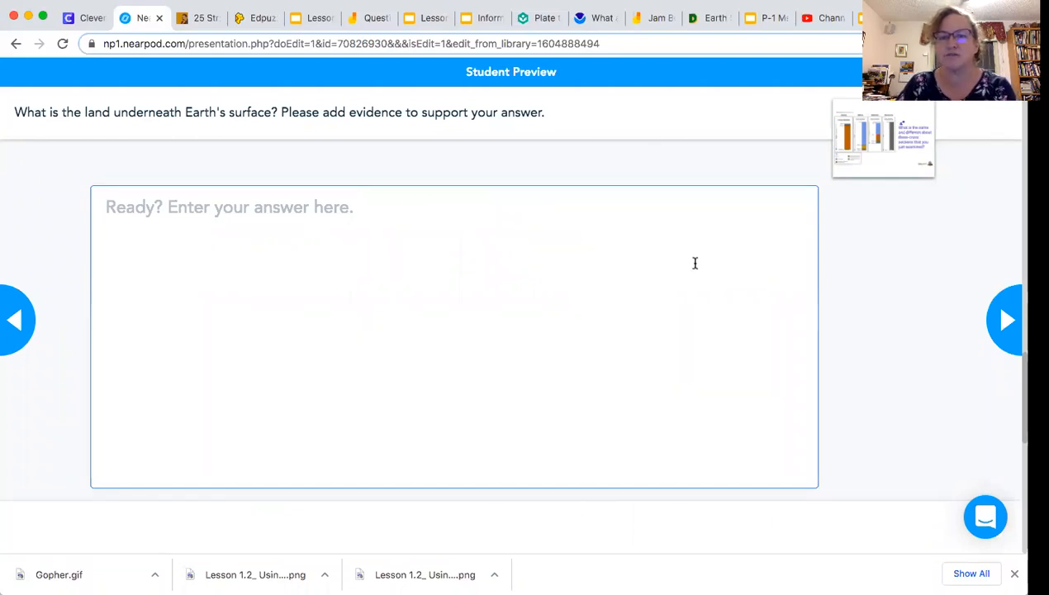
pyautogui.moveTo(565, 257)
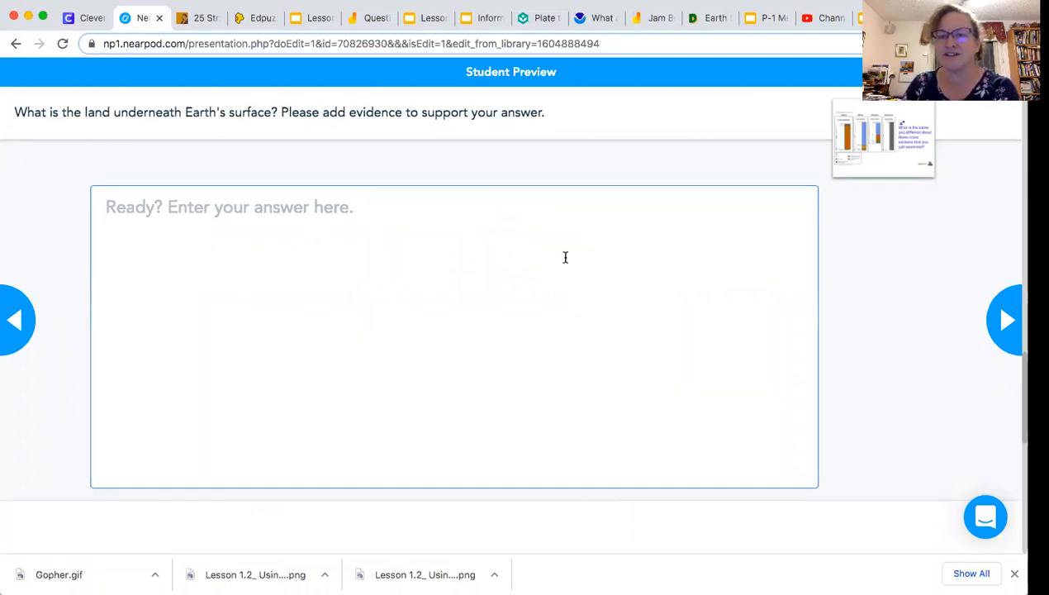